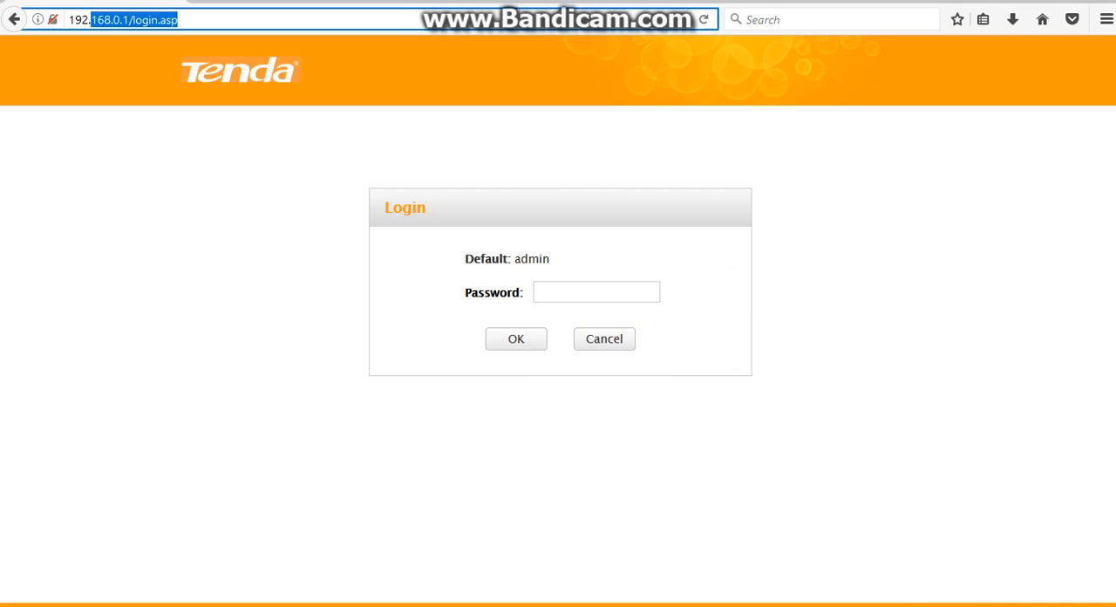
Enter the admin password and submit the router login.
left_click(122, 21)
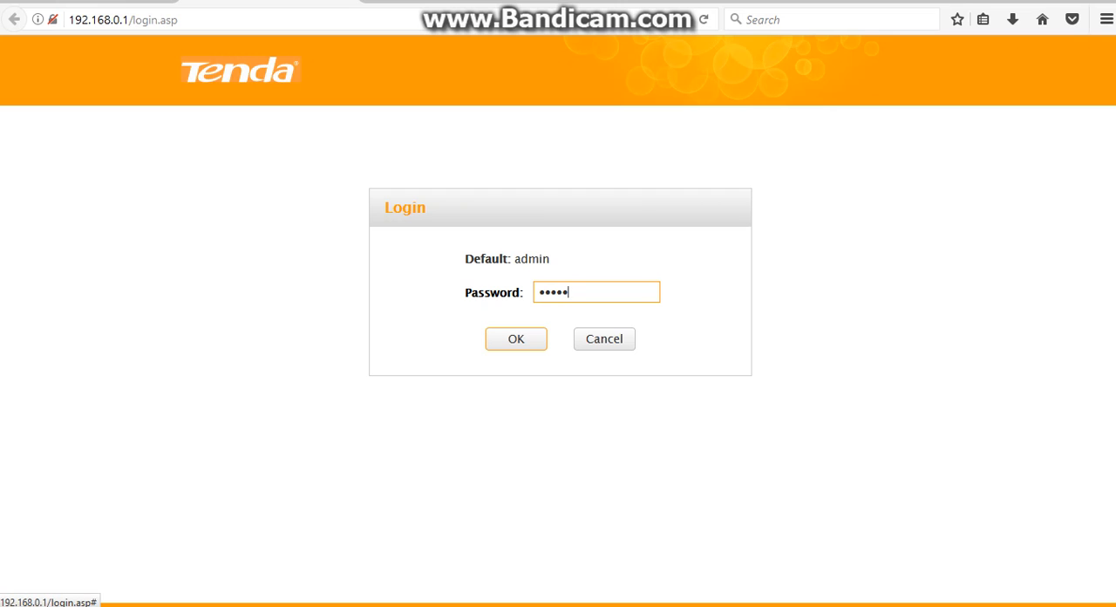
left_click(515, 338)
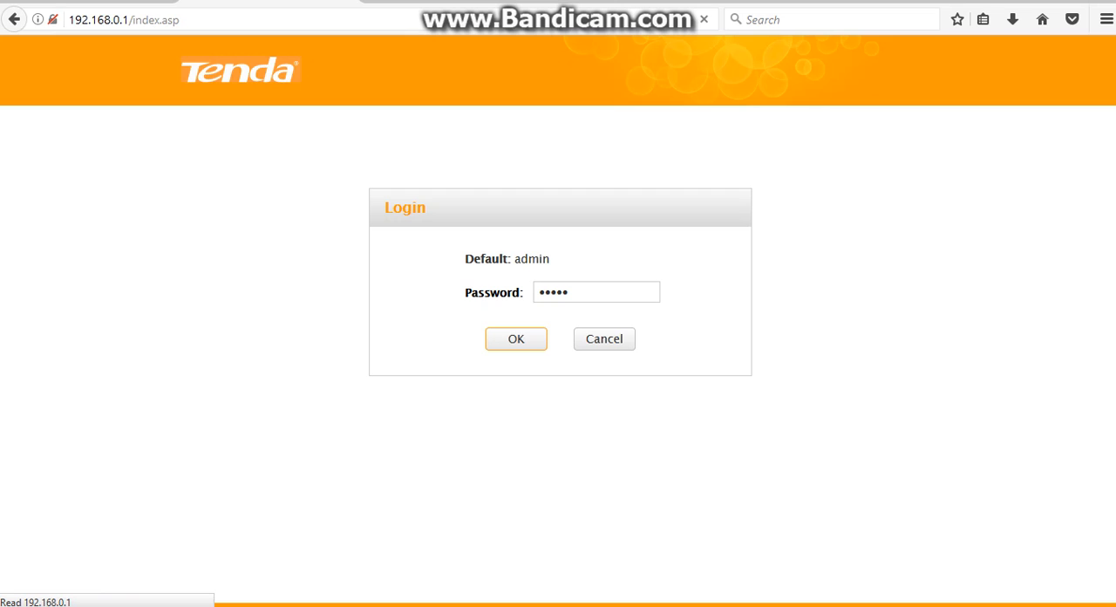
Leave quick setup for the Advanced settings showing WAN connected.
left_click(515, 339)
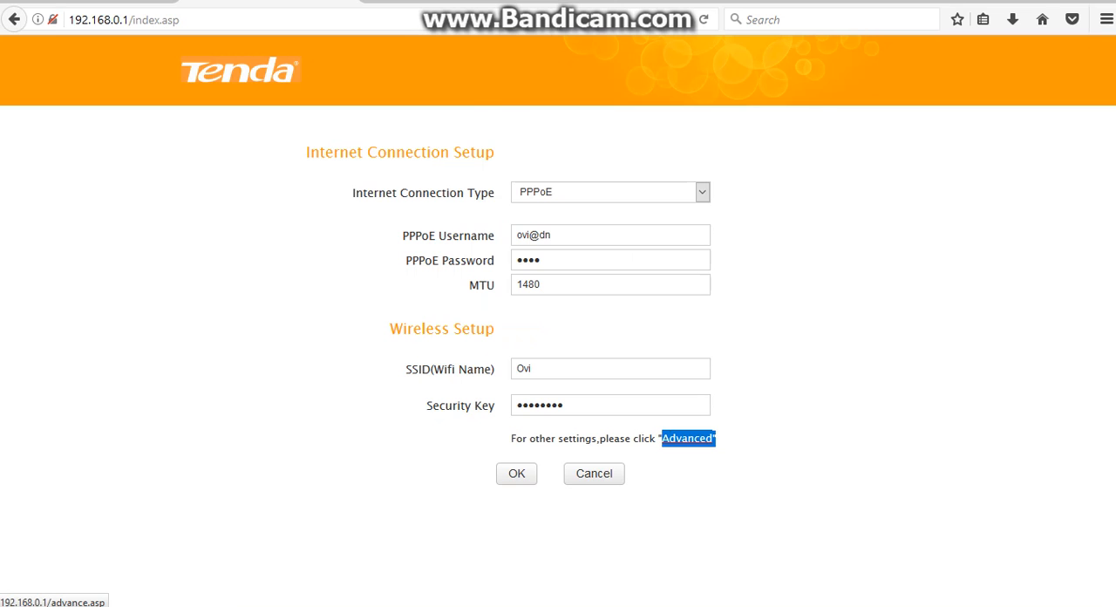
left_click(689, 438)
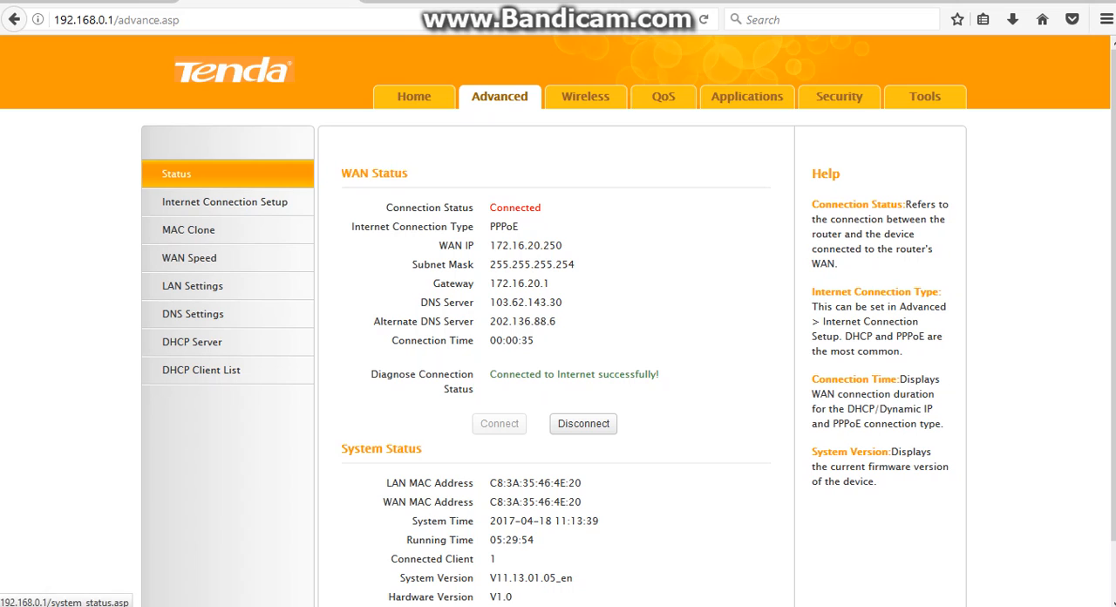
Go to Wireless Basic Settings for the Ovi network.
left_click(586, 96)
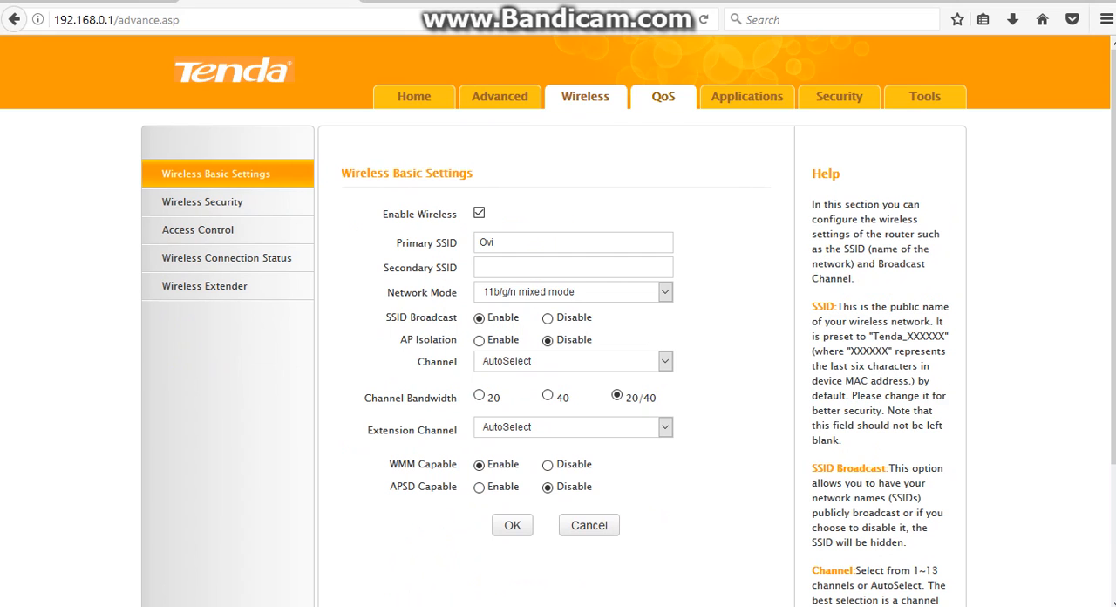
mouse_move(201, 202)
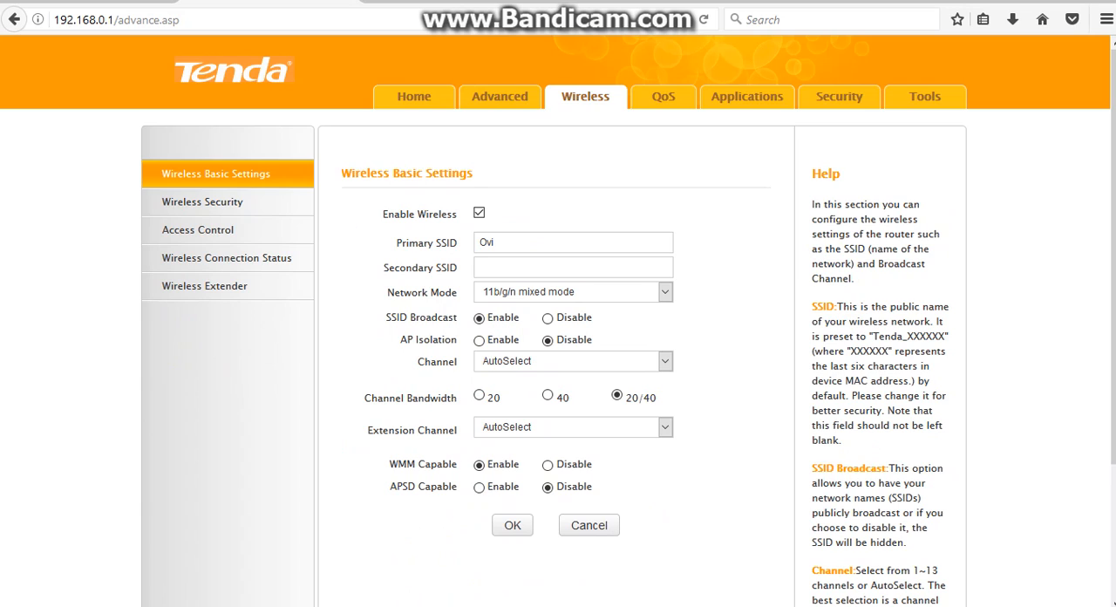
mouse_move(201, 202)
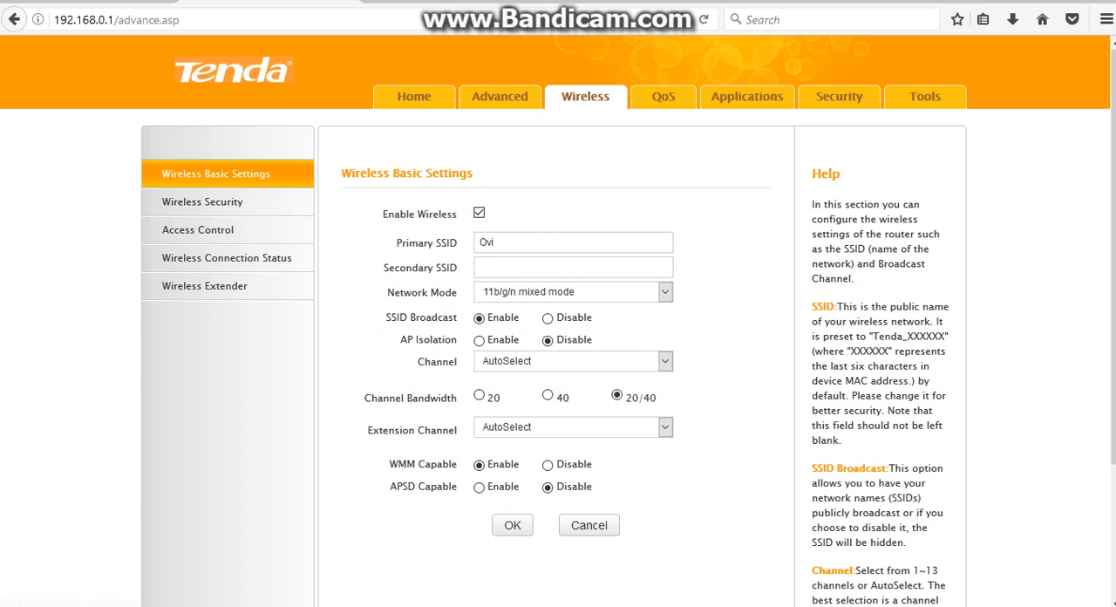
left_click(572, 241)
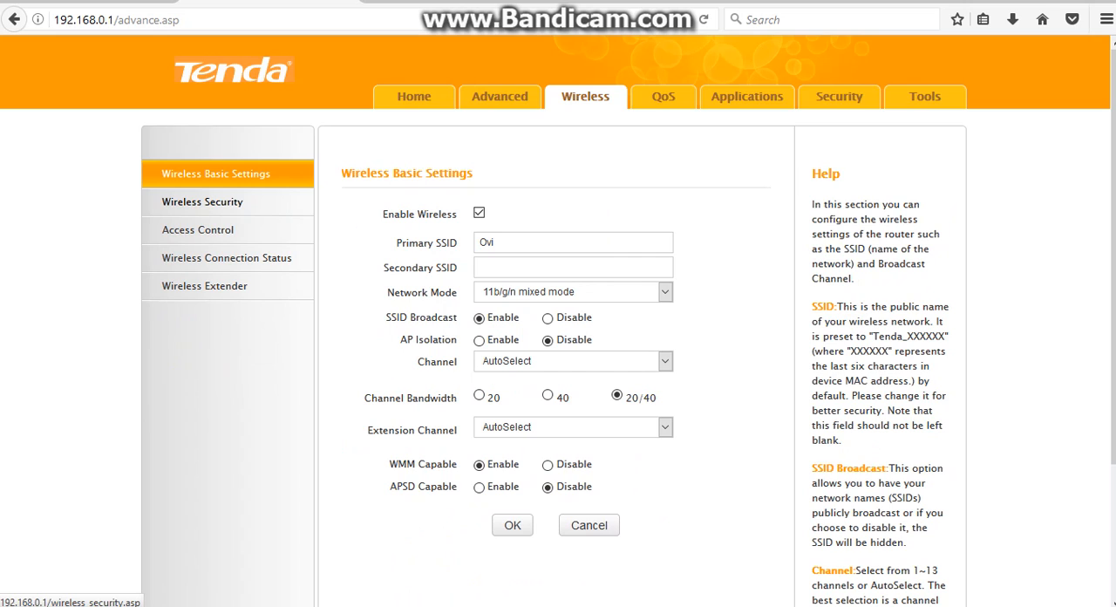
left_click(202, 201)
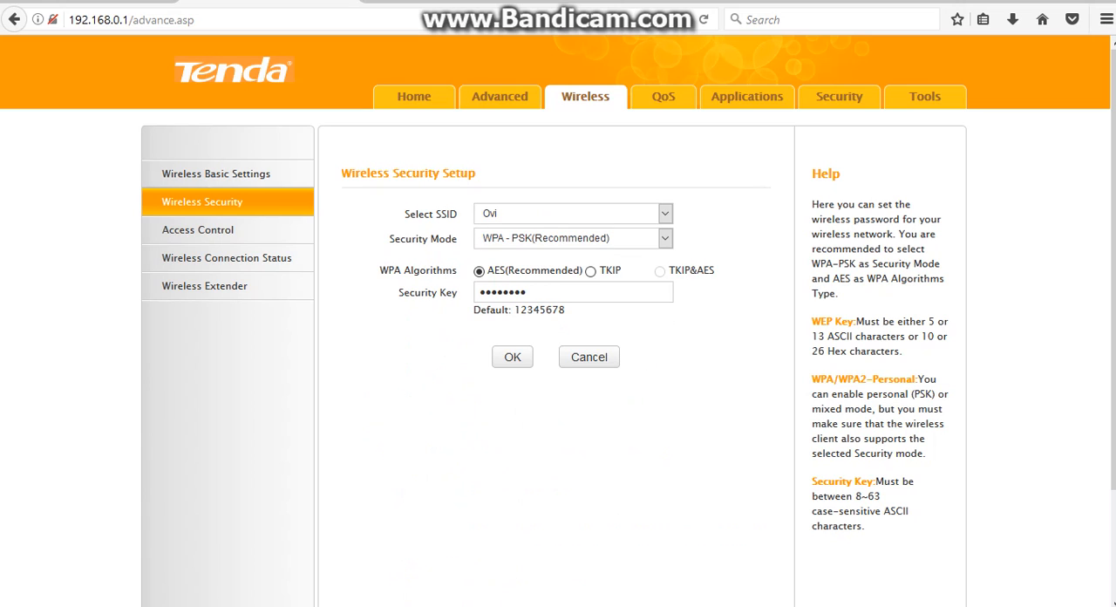
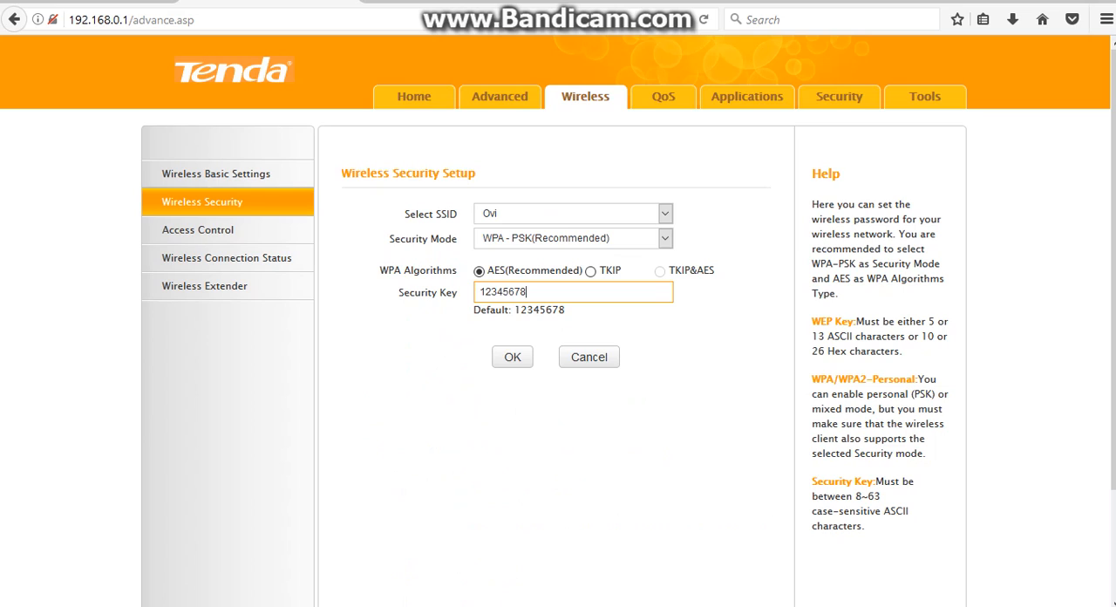
left_click(573, 292)
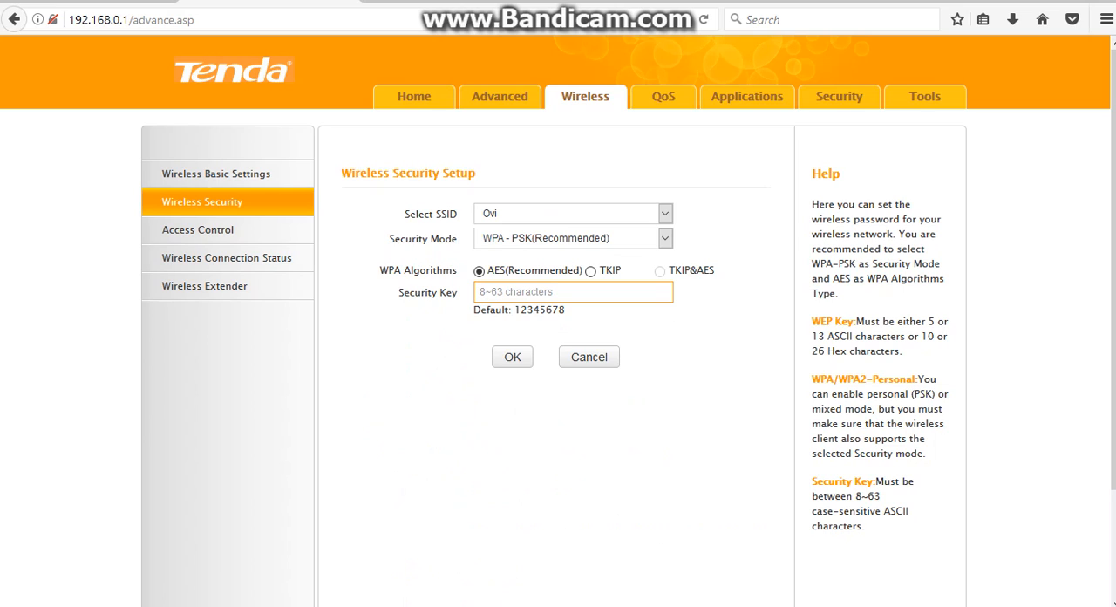
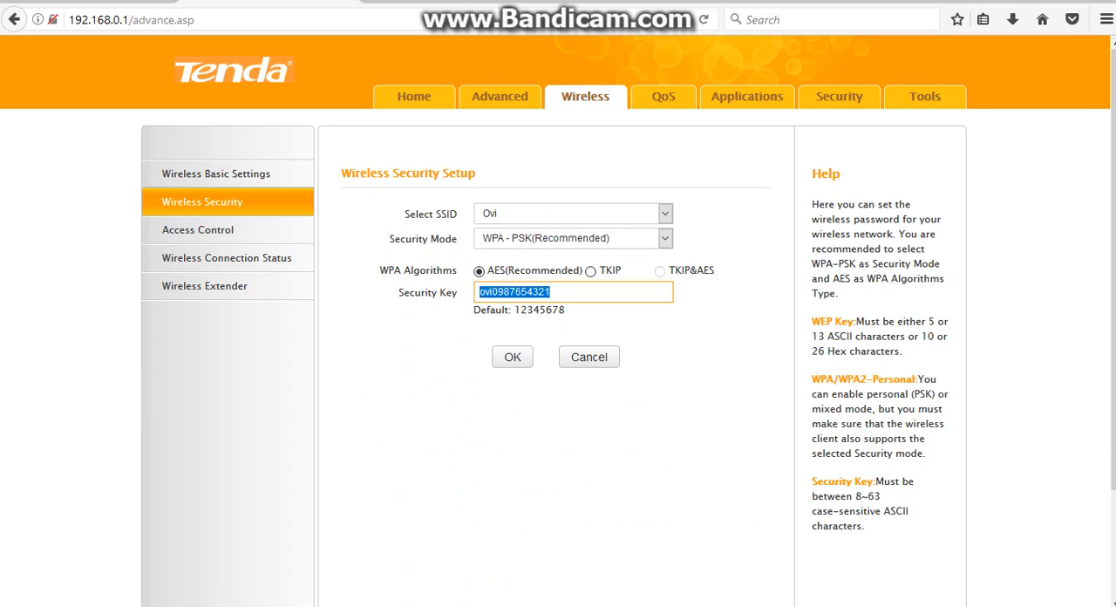
left_click(511, 356)
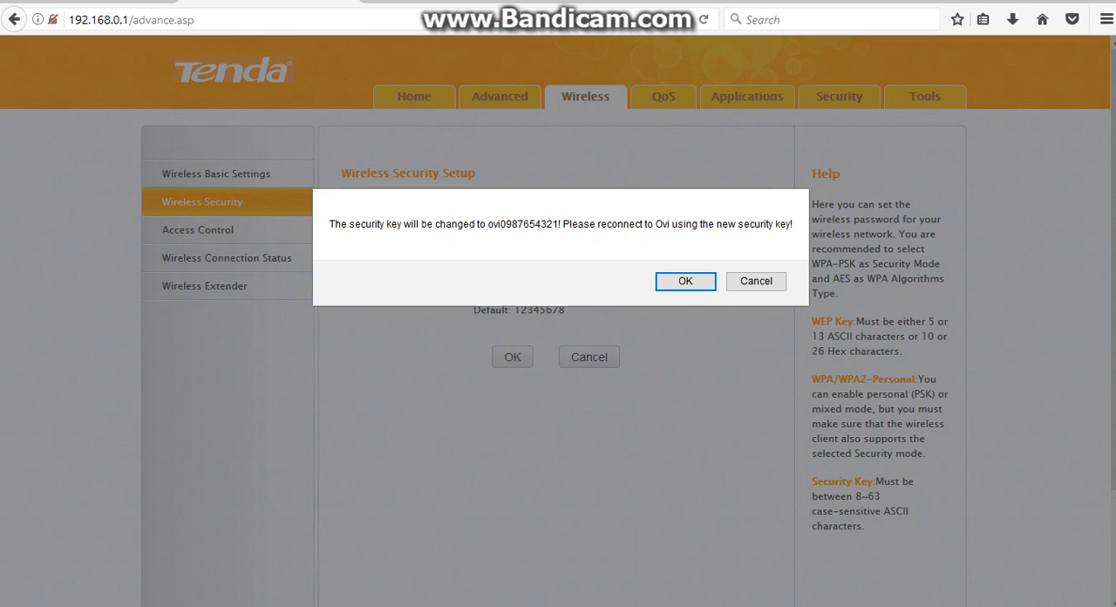
left_click(685, 281)
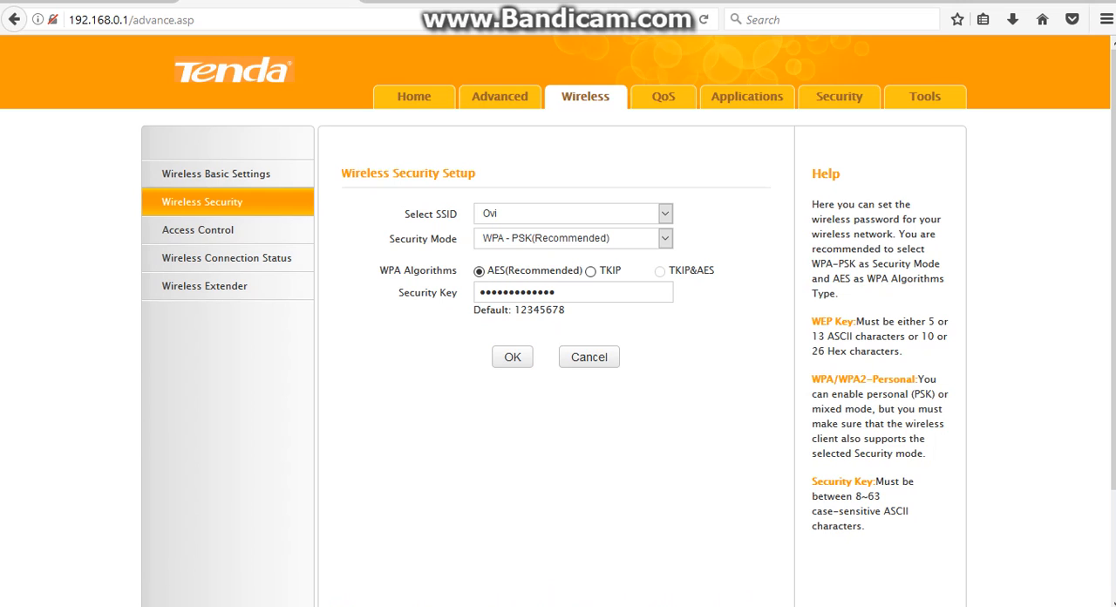
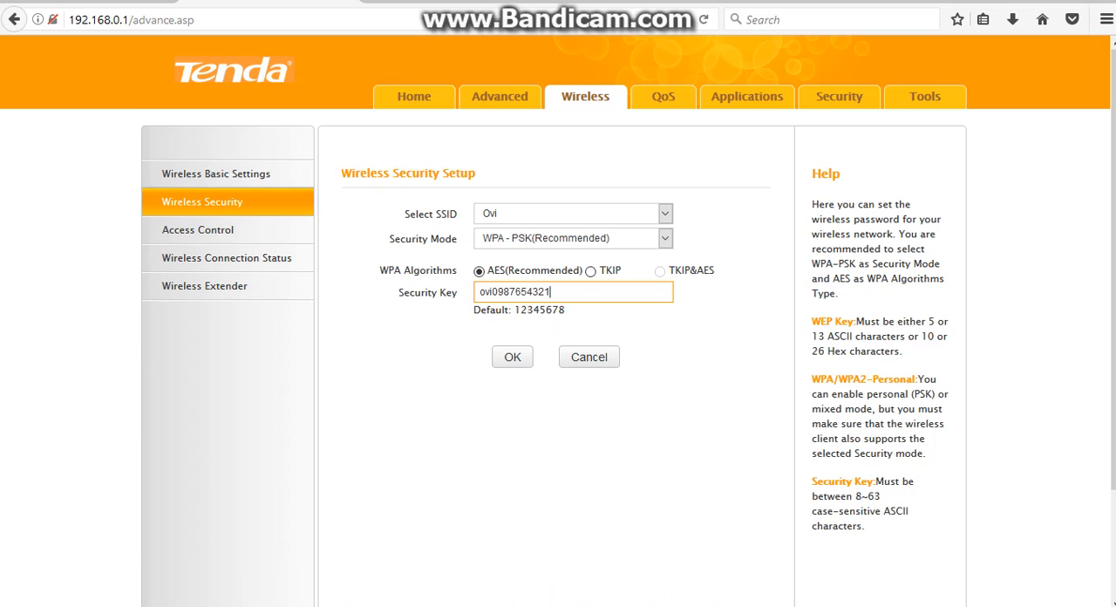